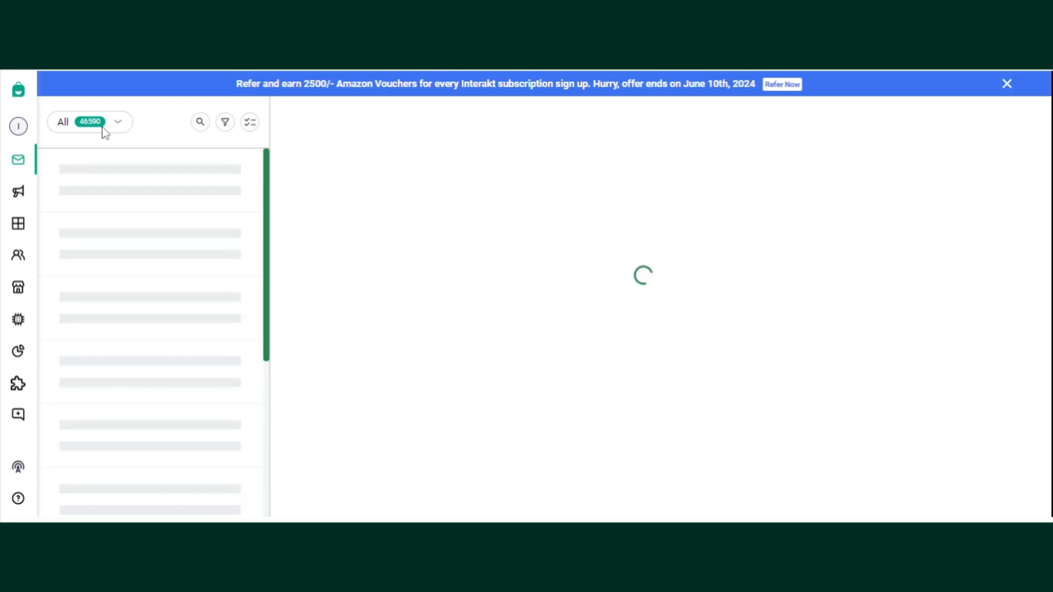
pyautogui.moveTo(125, 134)
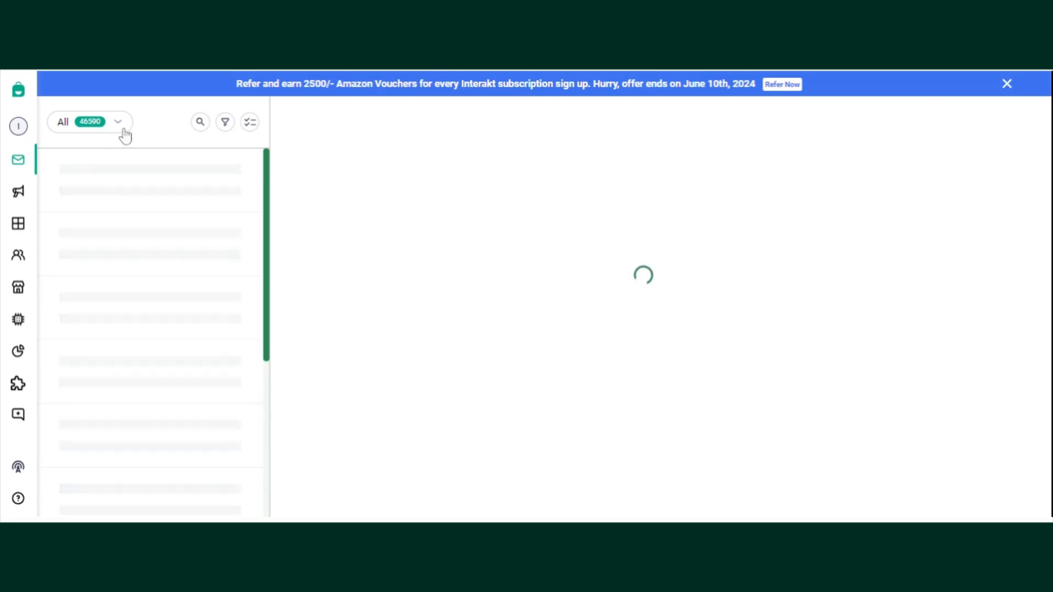
# Open a customer conversation once the Interakt inbox has loaded.
pyautogui.click(90, 122)
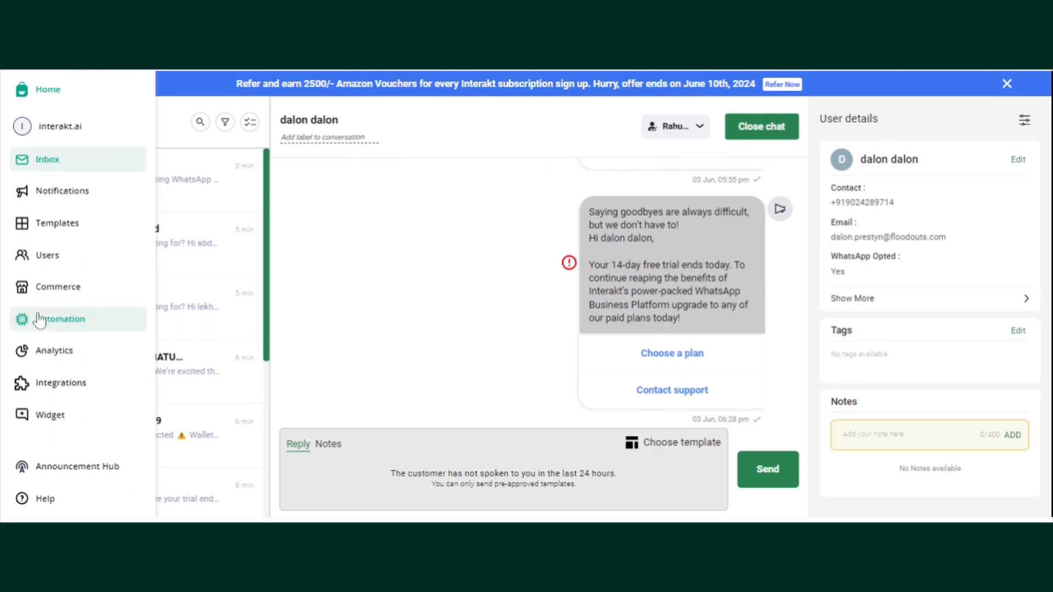
# Go to Automation > Custom Auto Reply and scroll to the table of 127 replies.
pyautogui.click(60, 319)
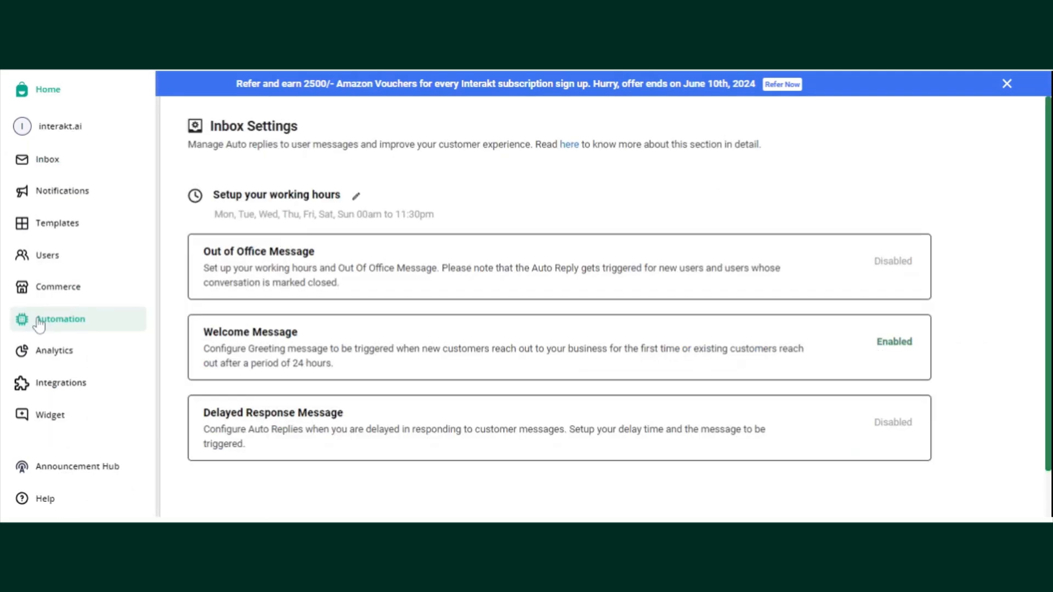
pyautogui.click(60, 318)
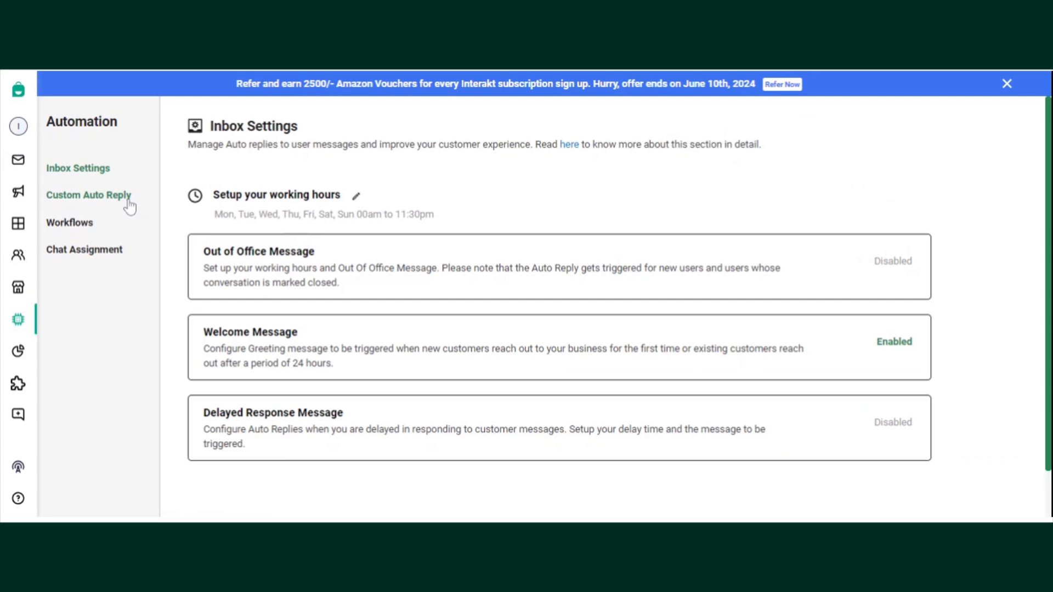
pyautogui.click(88, 194)
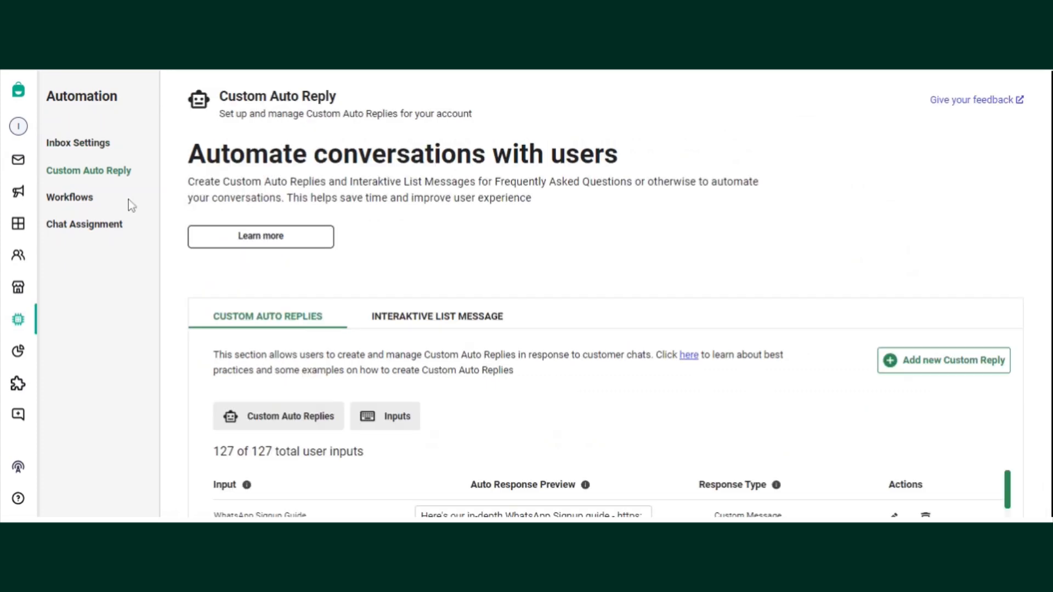
pyautogui.scroll(-3)
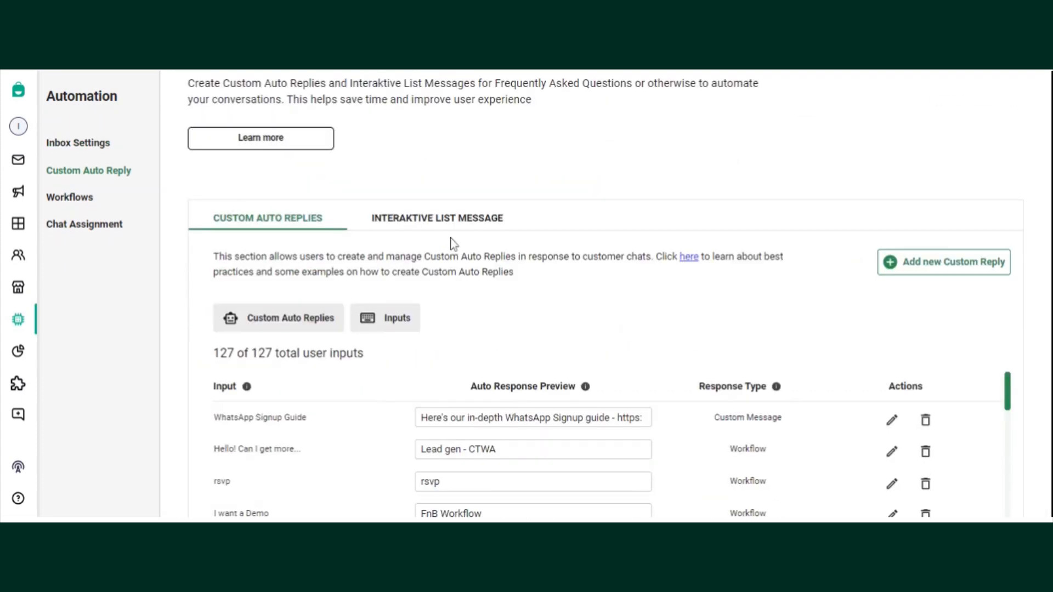
pyautogui.moveTo(299, 243)
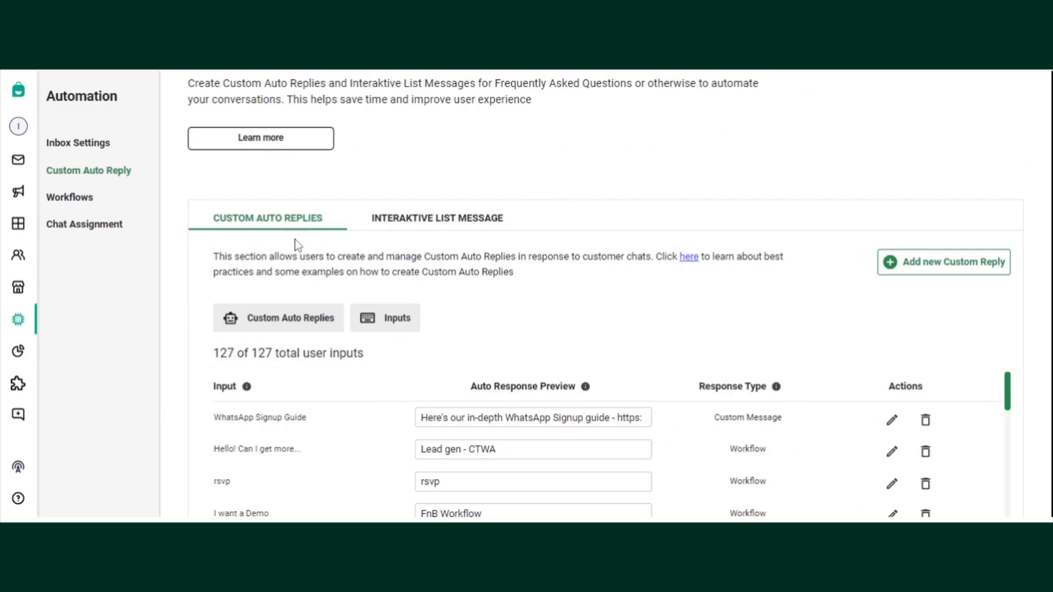
pyautogui.moveTo(570, 300)
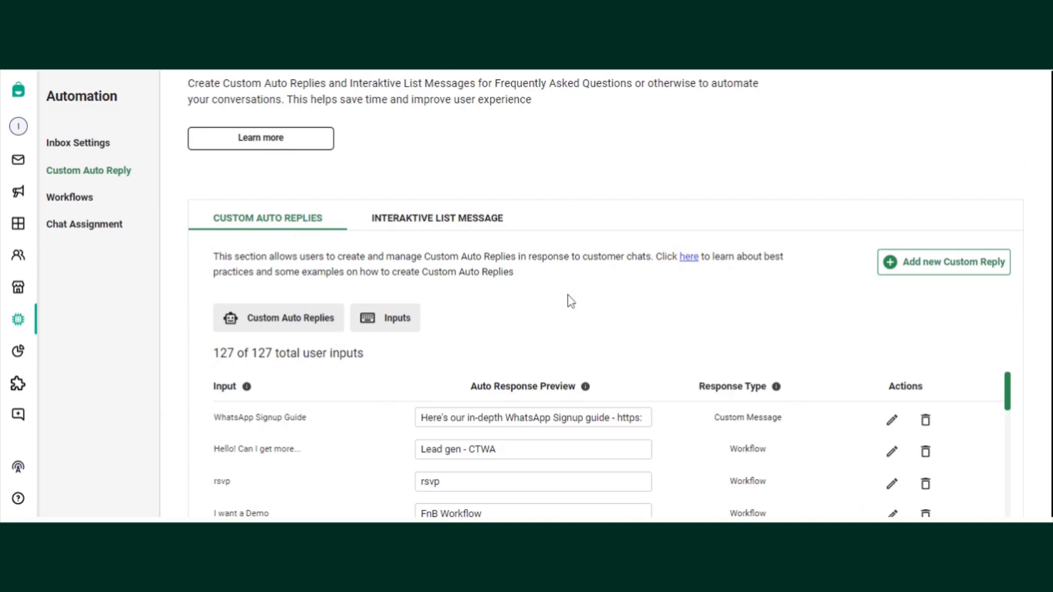
pyautogui.moveTo(540, 292)
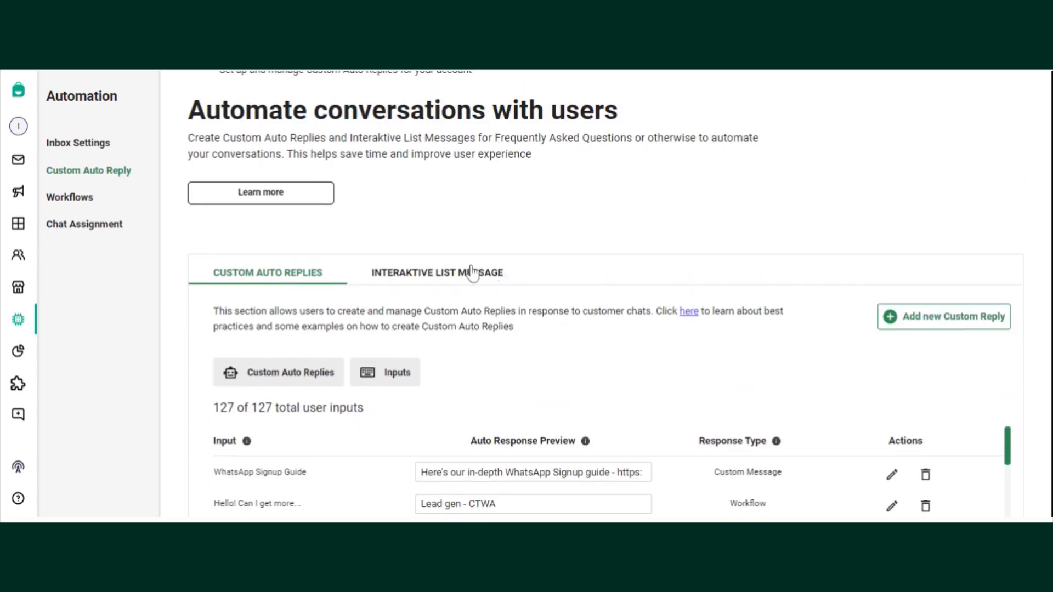
pyautogui.moveTo(451, 276)
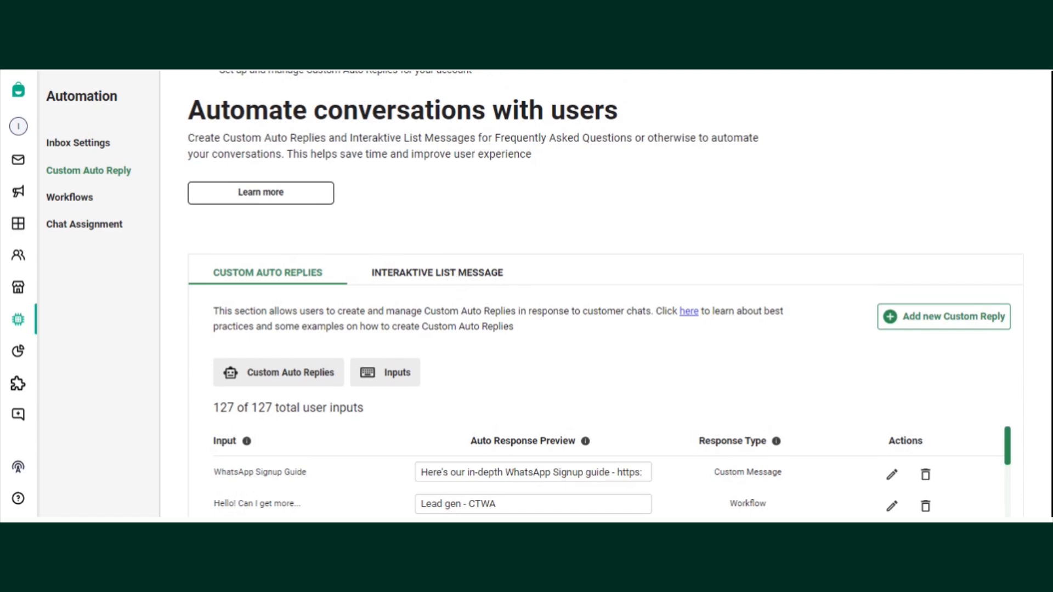
pyautogui.scroll(-3)
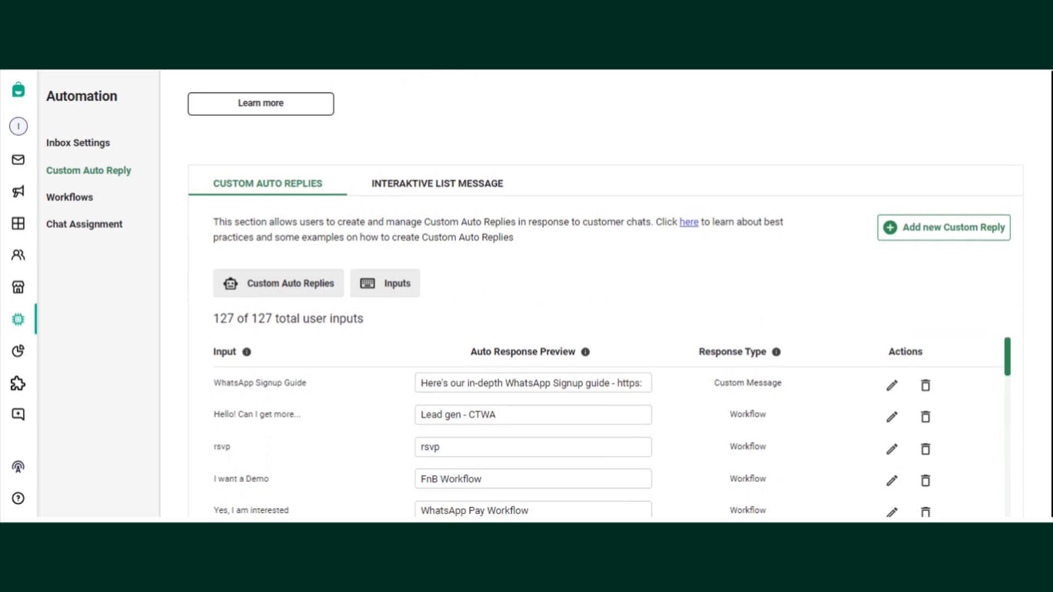
pyautogui.moveTo(460, 295)
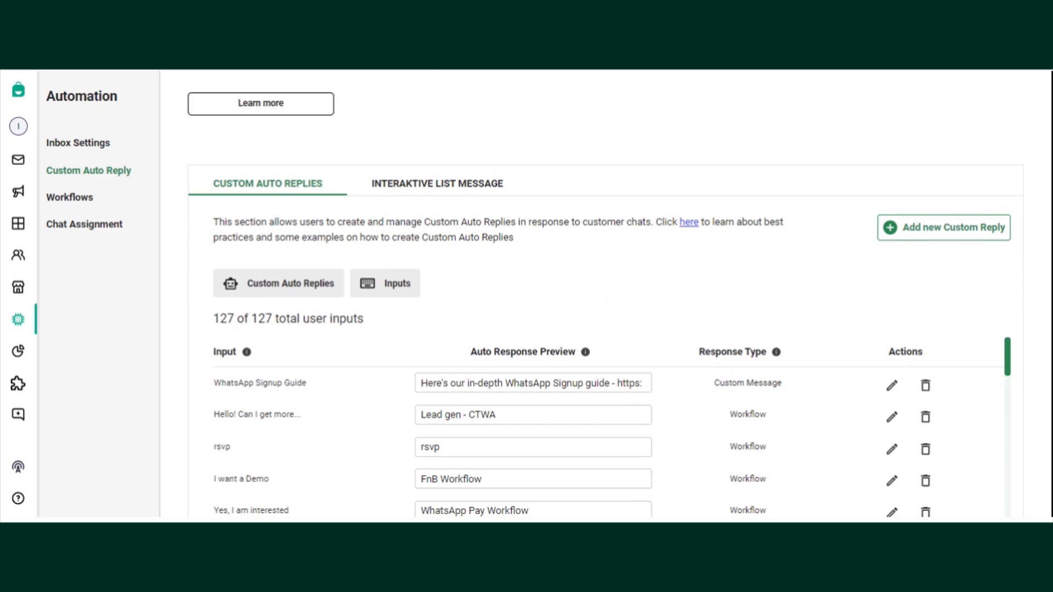
pyautogui.moveTo(459, 197)
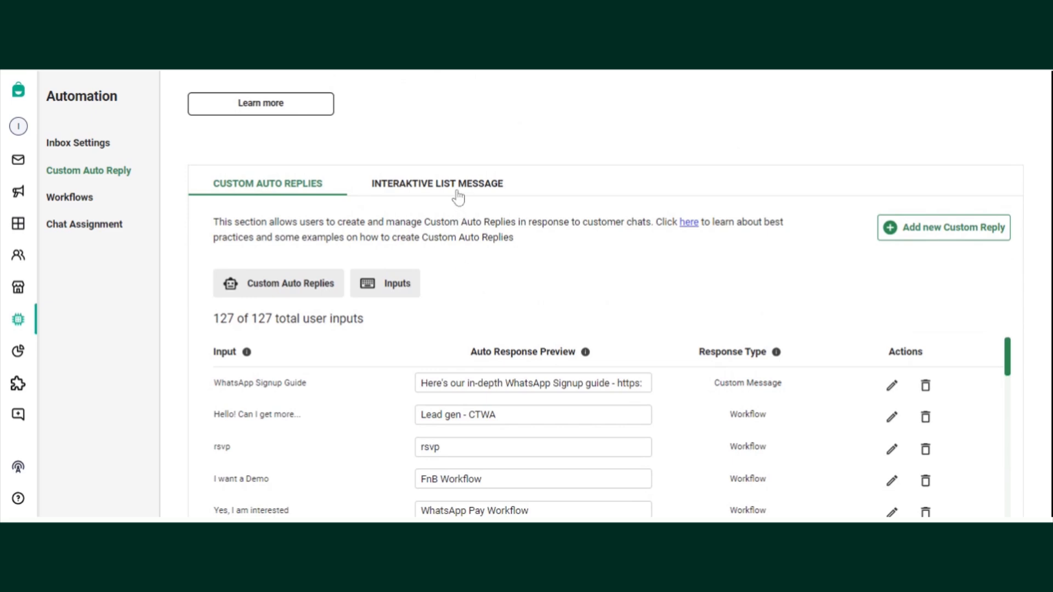
# Add a 'Skin Care' item linked to the Skin care input in the View Menu list.
pyautogui.click(437, 184)
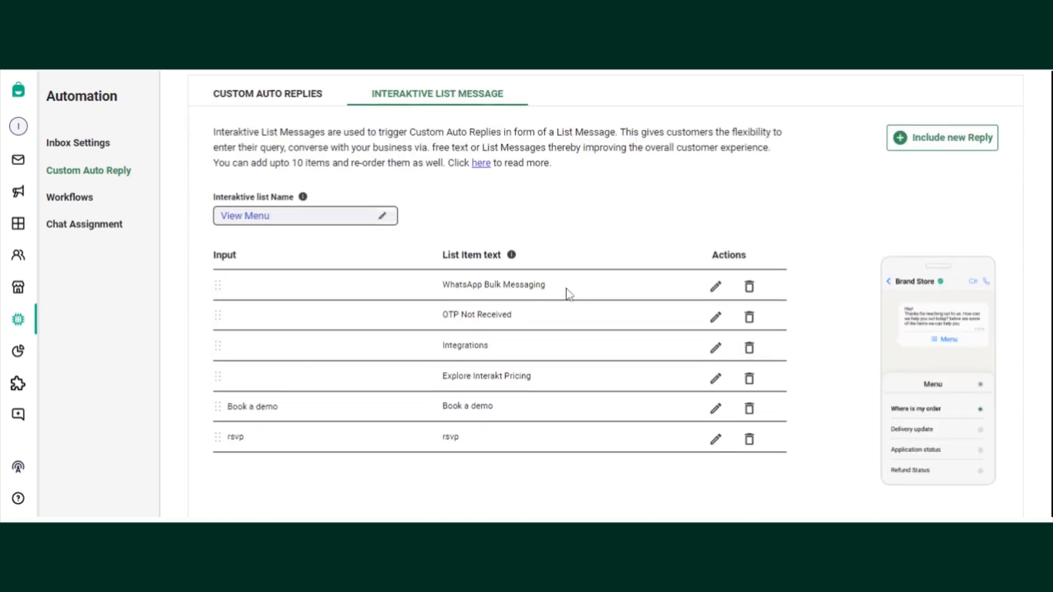
pyautogui.moveTo(940, 138)
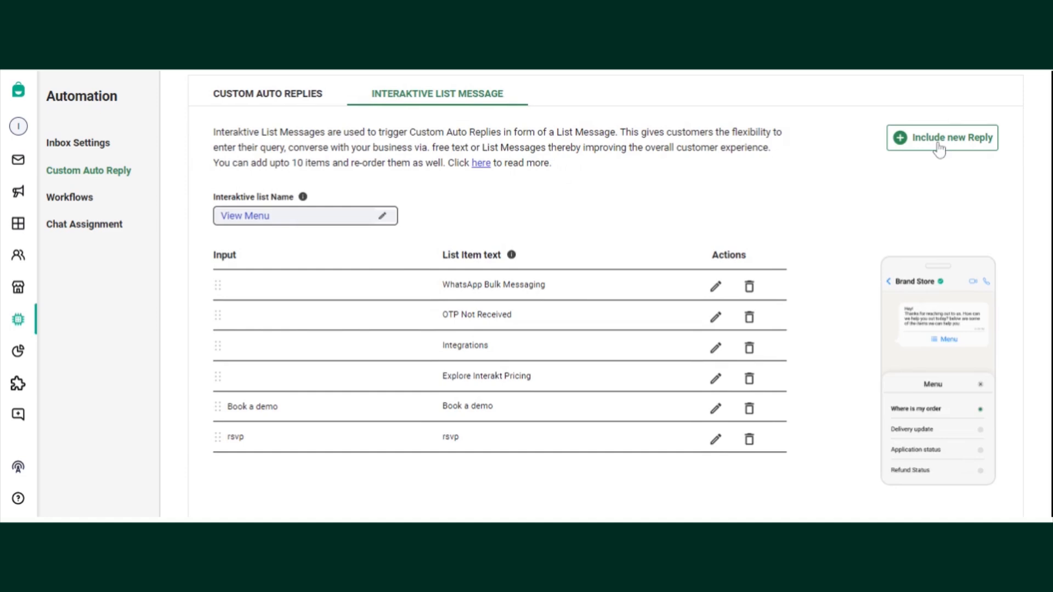
pyautogui.click(947, 138)
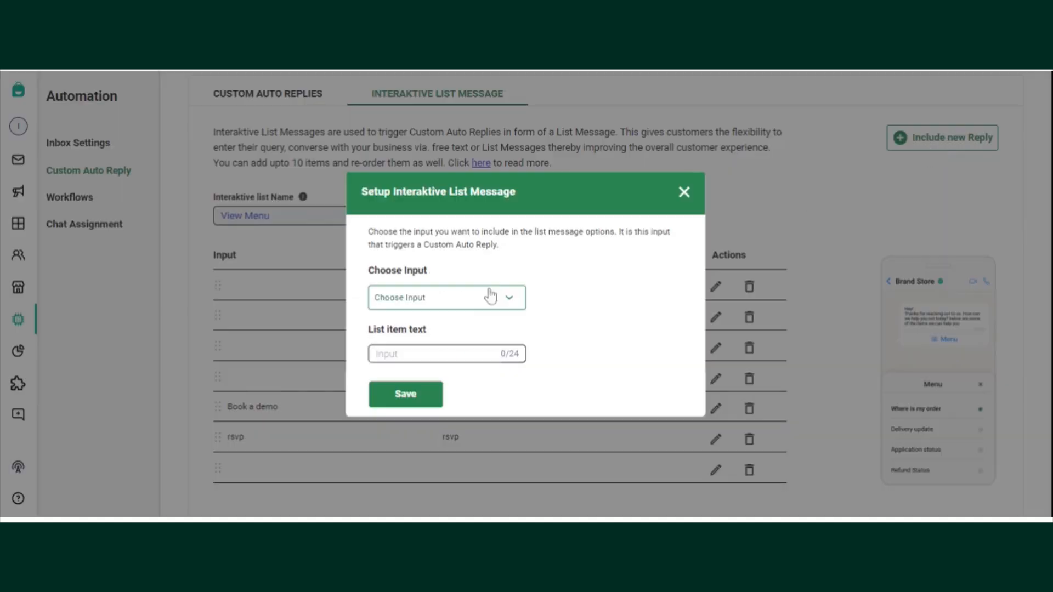
pyautogui.click(446, 297)
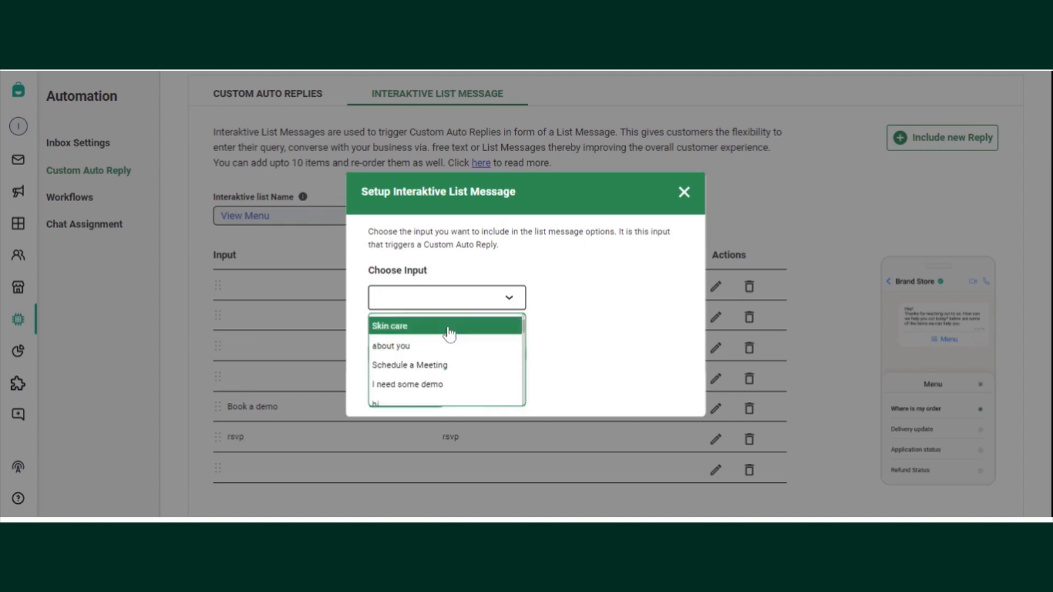
pyautogui.click(390, 326)
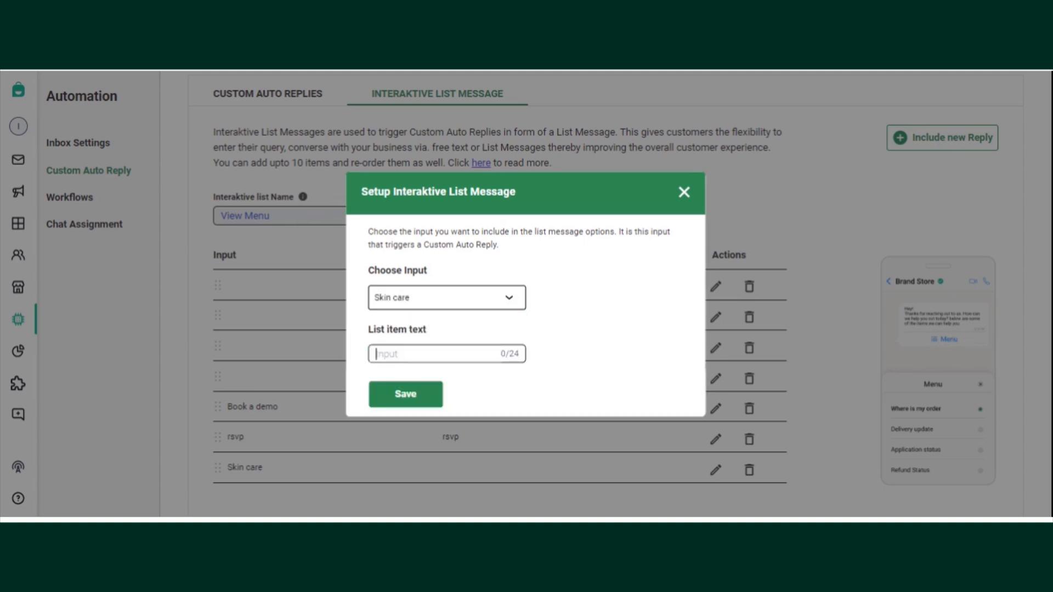
pyautogui.write('Skin C')
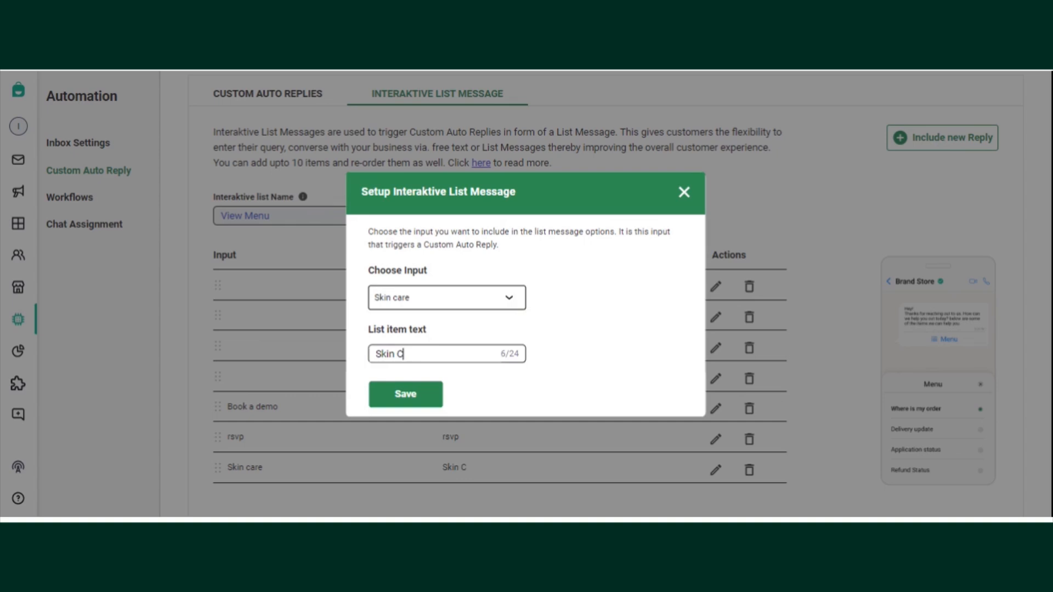
pyautogui.click(405, 394)
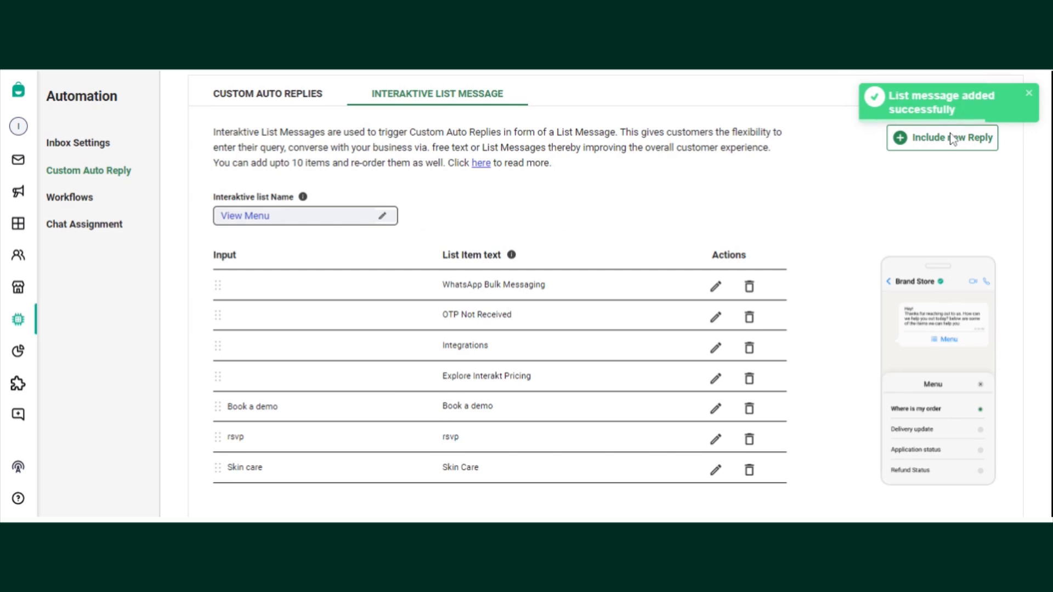
pyautogui.click(949, 137)
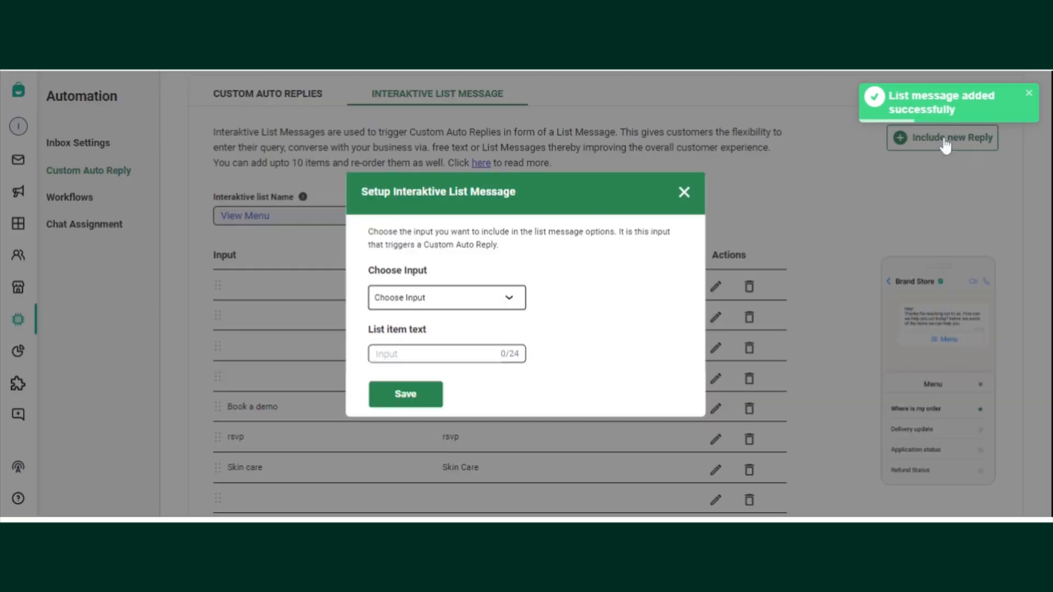
# Enter 'What is CTWA?' as the new list item's text and save it.
pyautogui.click(445, 297)
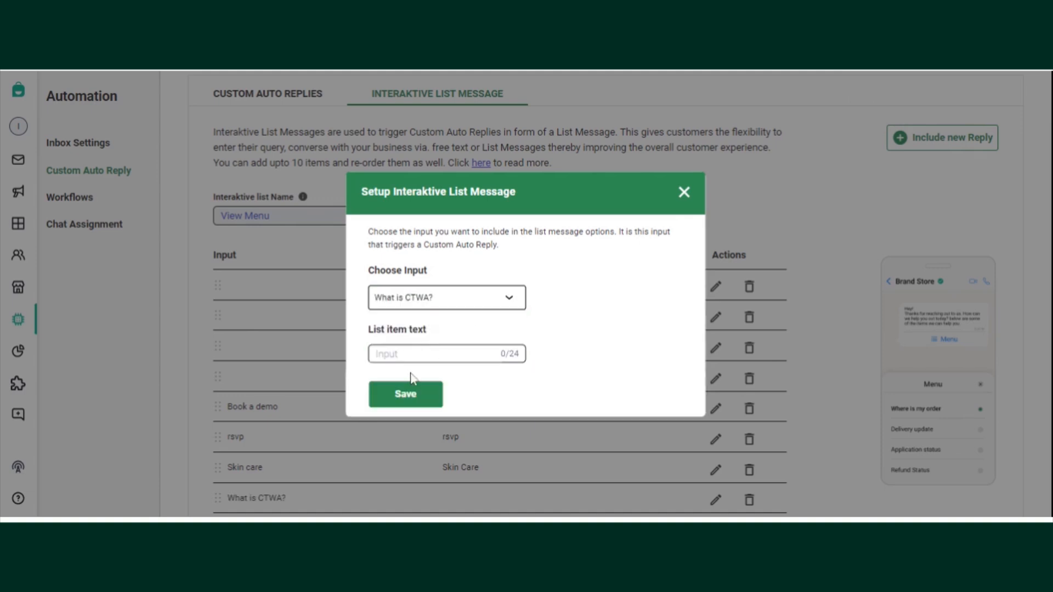
pyautogui.write('W')
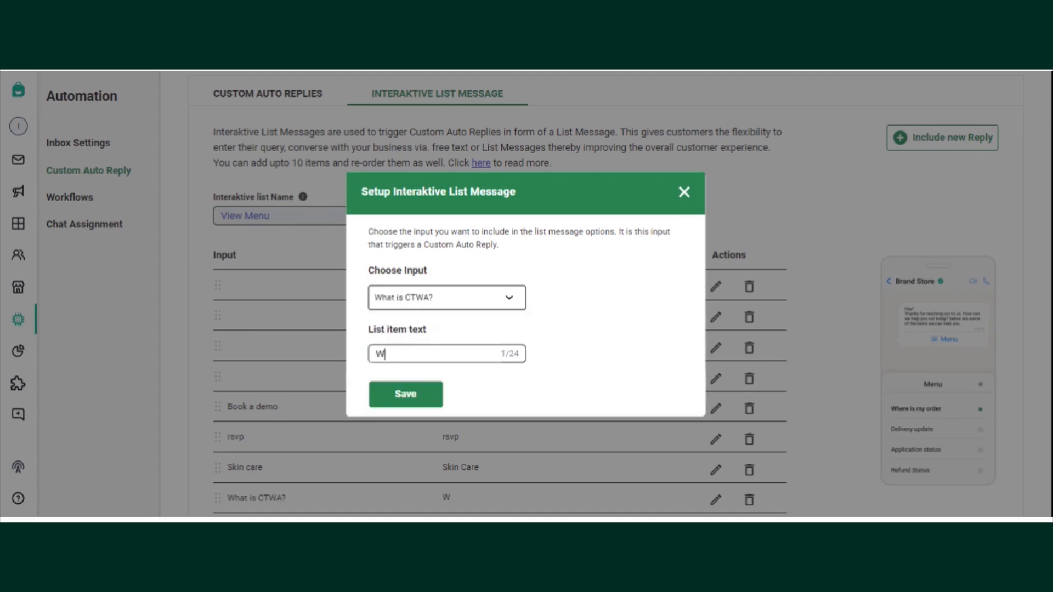
pyautogui.write('hat is CT')
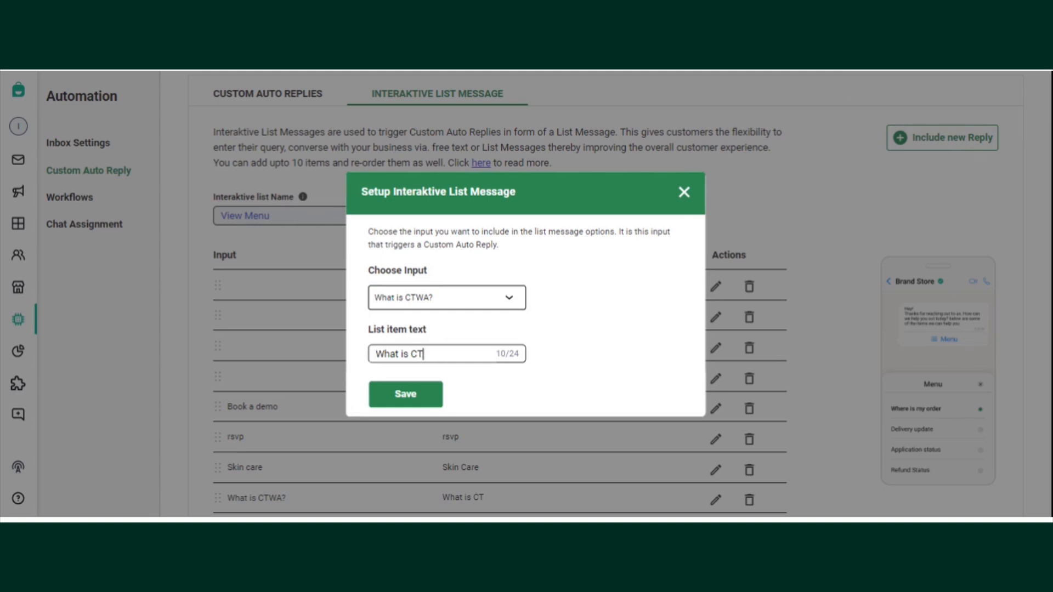
pyautogui.write('WA?')
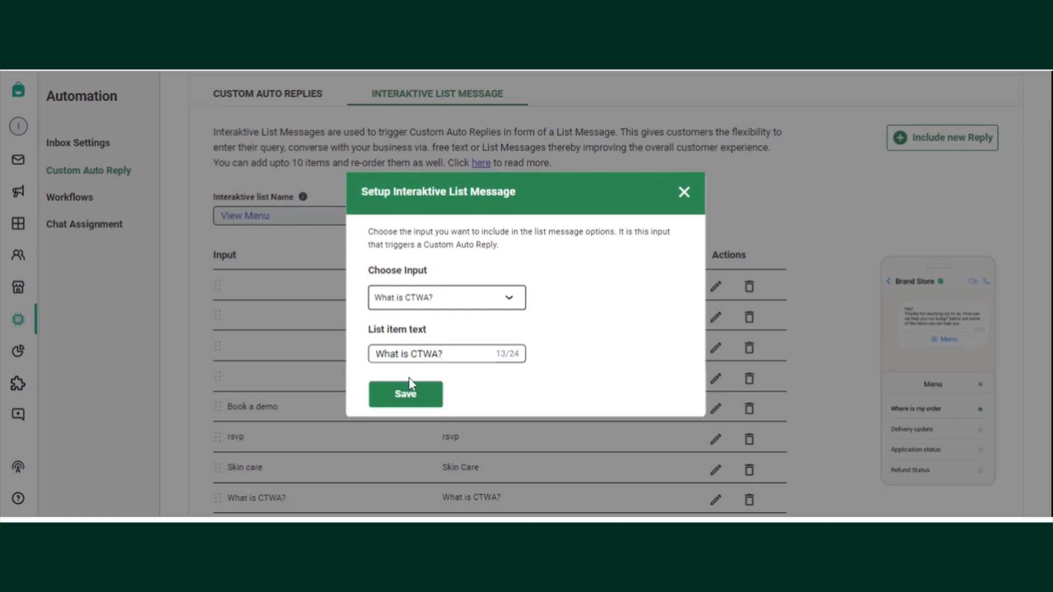
pyautogui.click(405, 394)
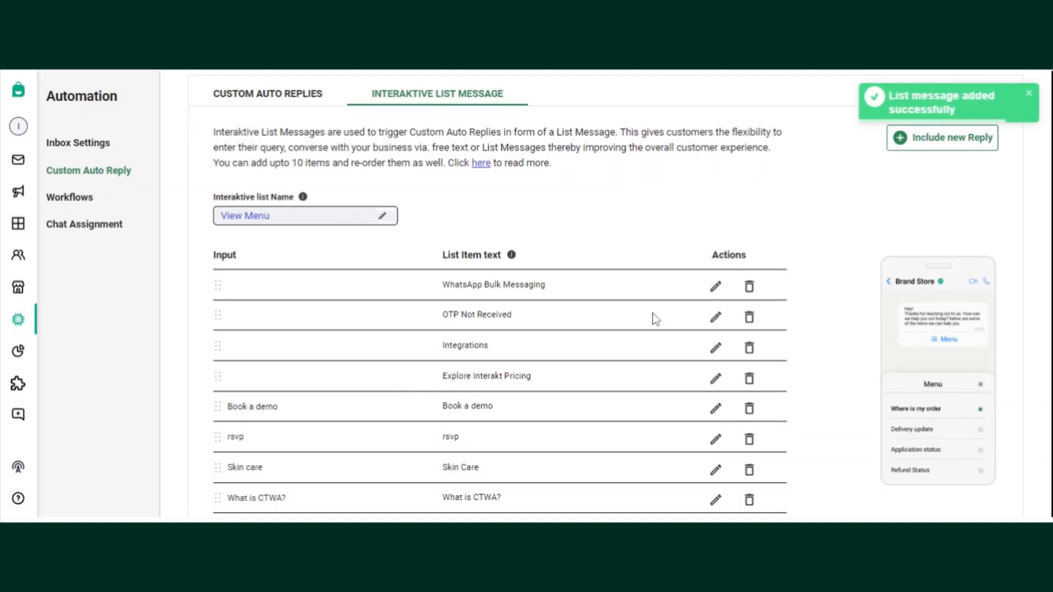
pyautogui.moveTo(741, 280)
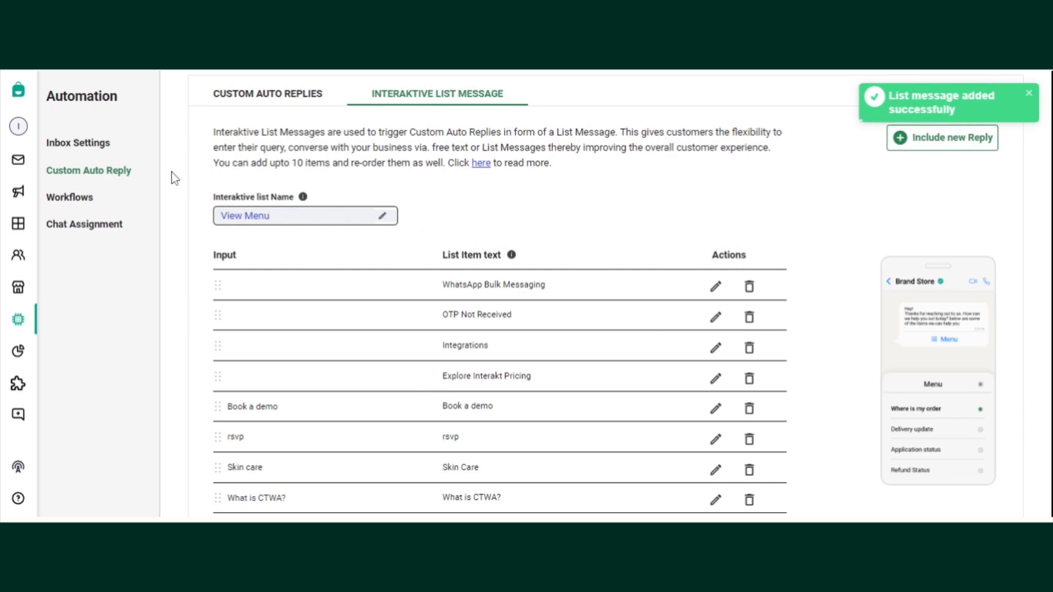
# Edit the Welcome Message from Inbox Settings, which ends on a 404 page.
pyautogui.click(78, 142)
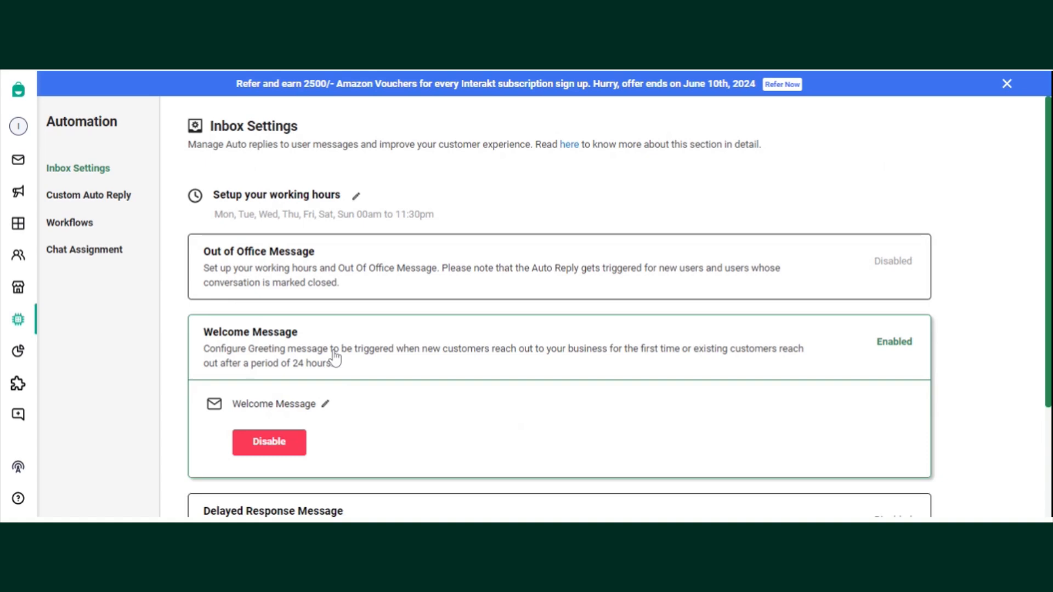
pyautogui.moveTo(329, 410)
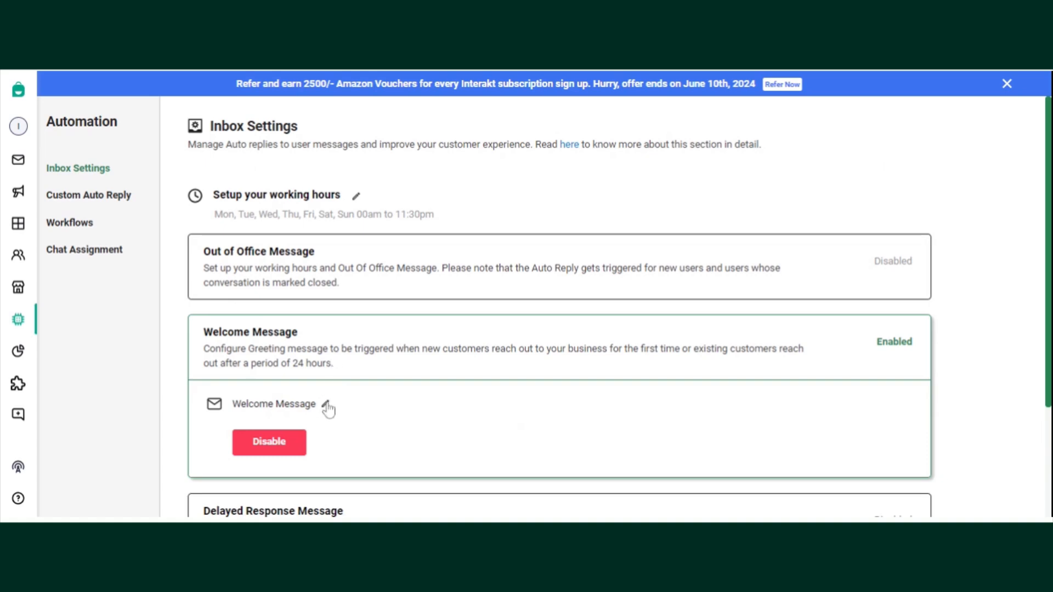
pyautogui.click(327, 404)
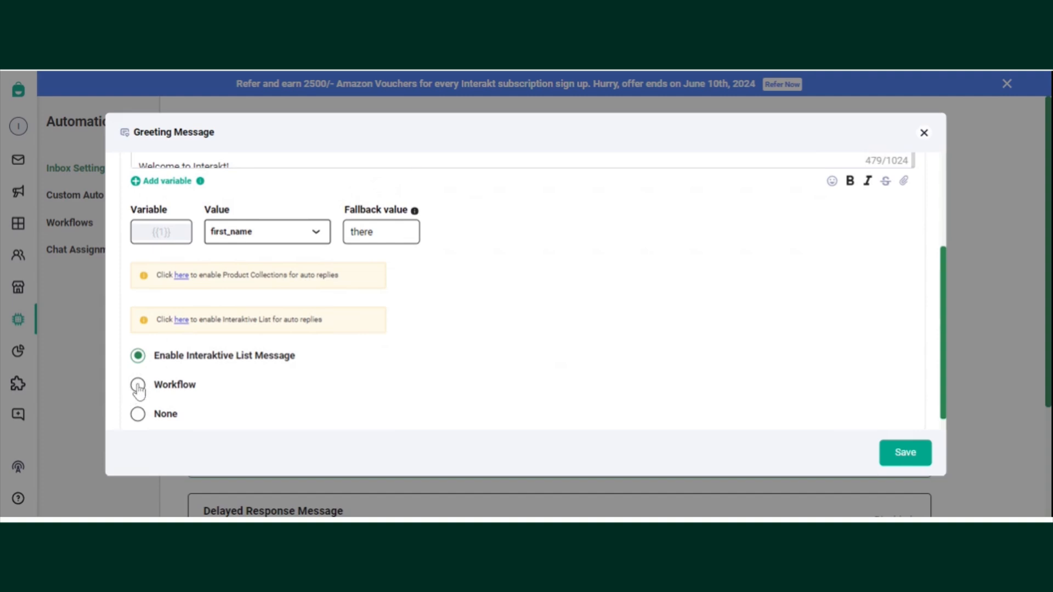
pyautogui.click(137, 385)
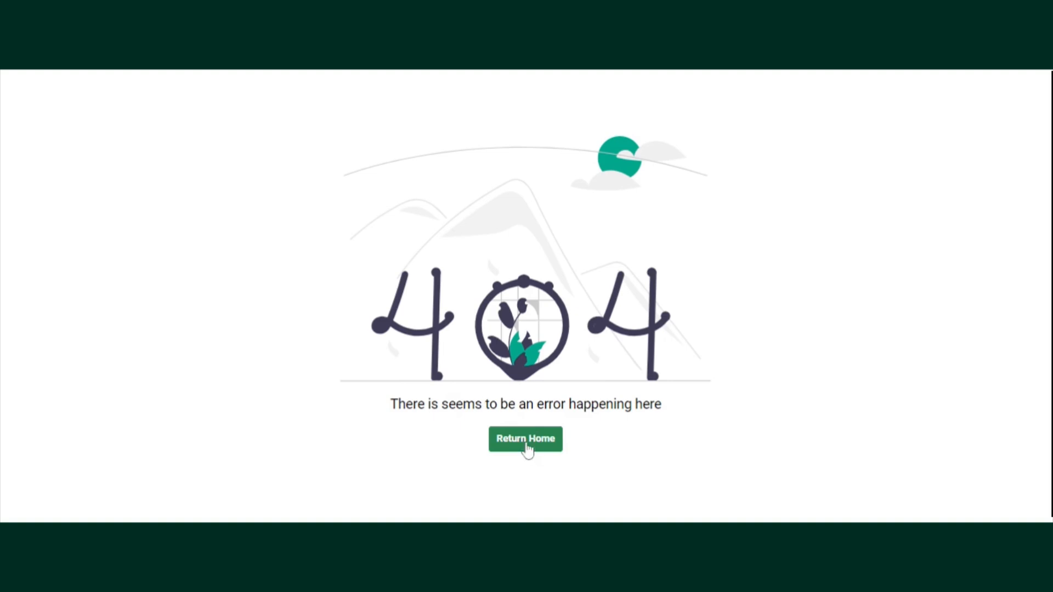
# Return home from the 404 page and reopen the Automation settings.
pyautogui.click(526, 439)
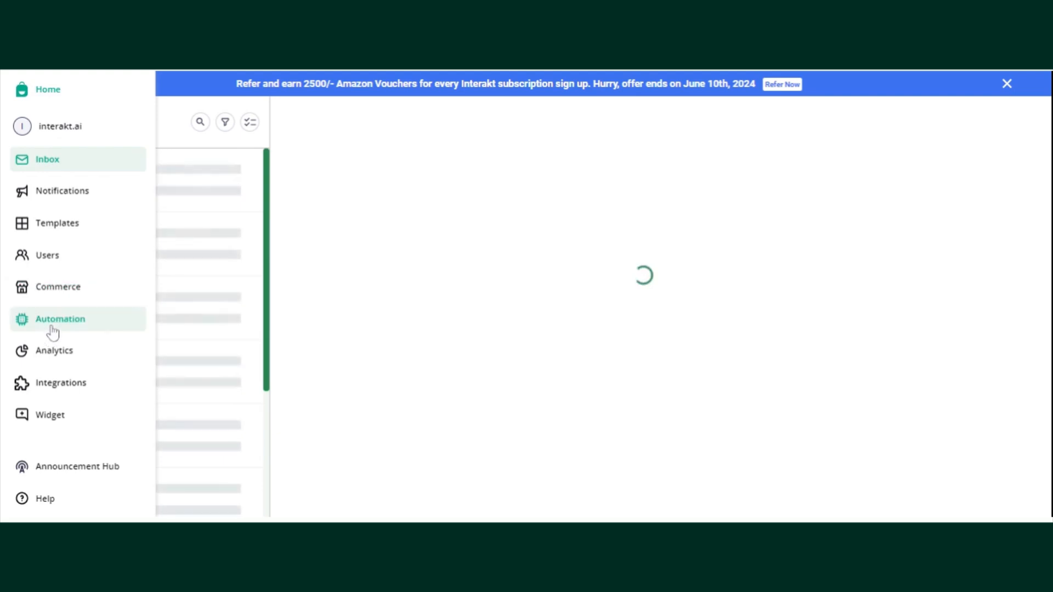
pyautogui.click(60, 318)
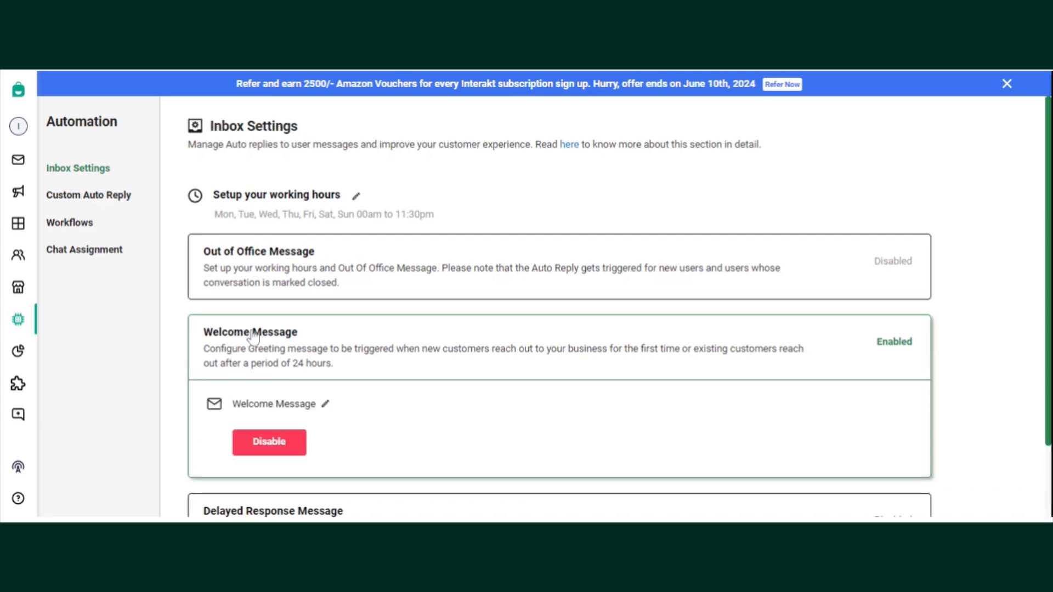
# Enable the interactive list on the Welcome Message, select the updated list, and save.
pyautogui.click(326, 404)
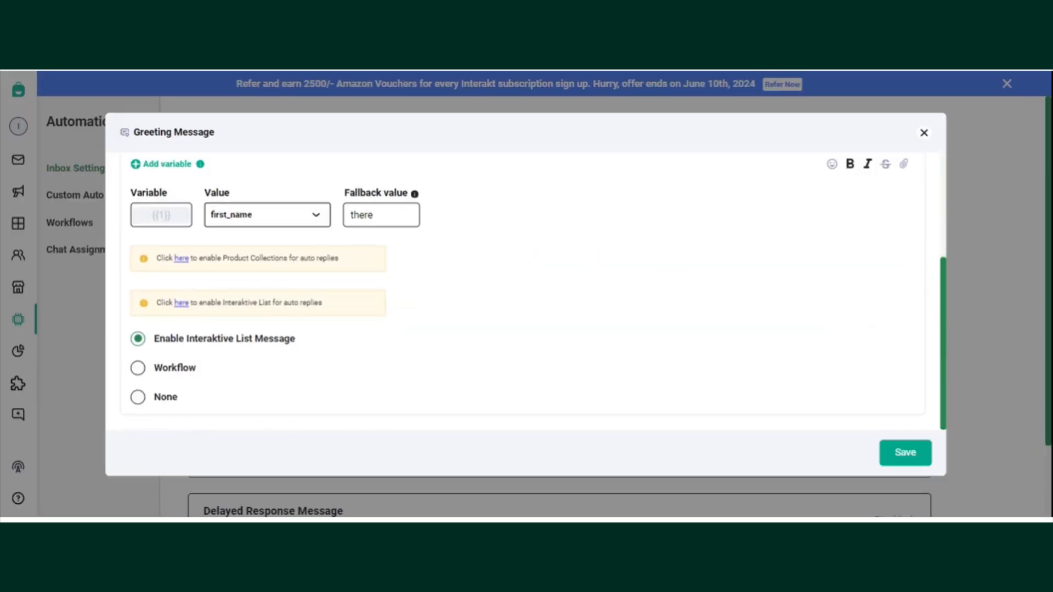
pyautogui.click(137, 397)
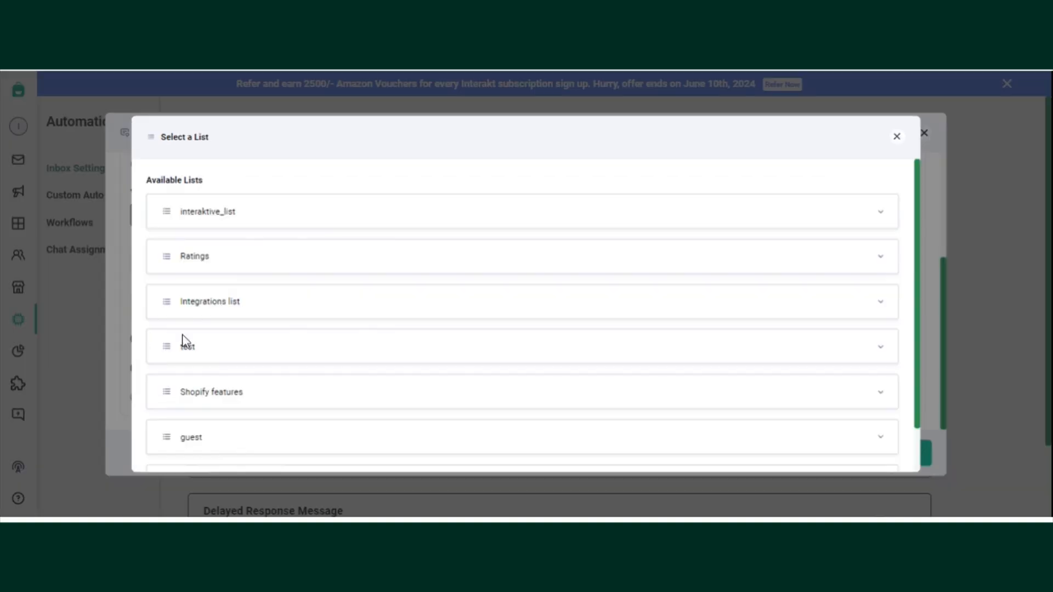
pyautogui.moveTo(336, 227)
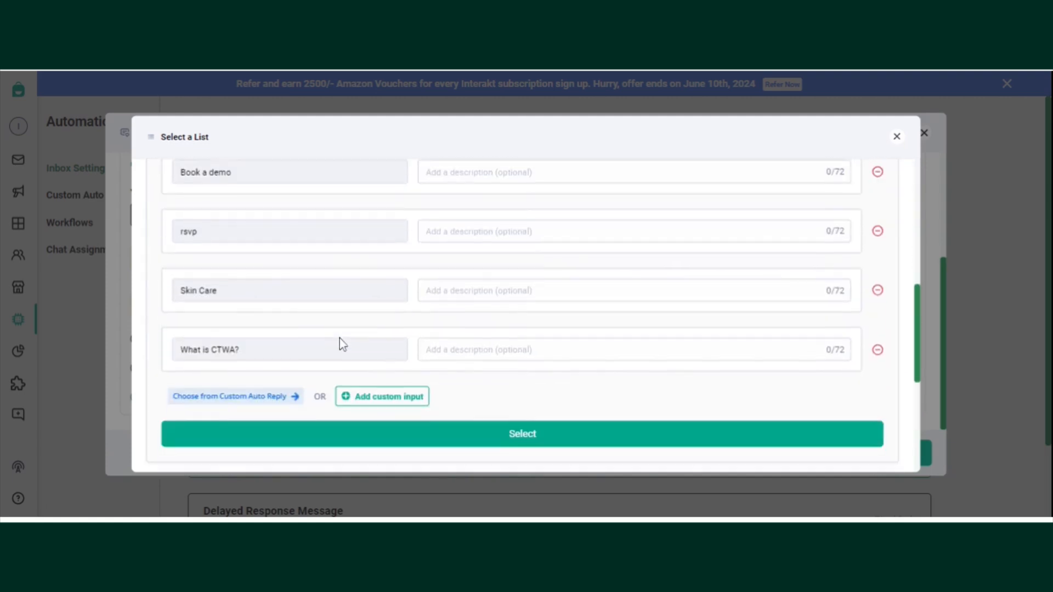
pyautogui.scroll(-3)
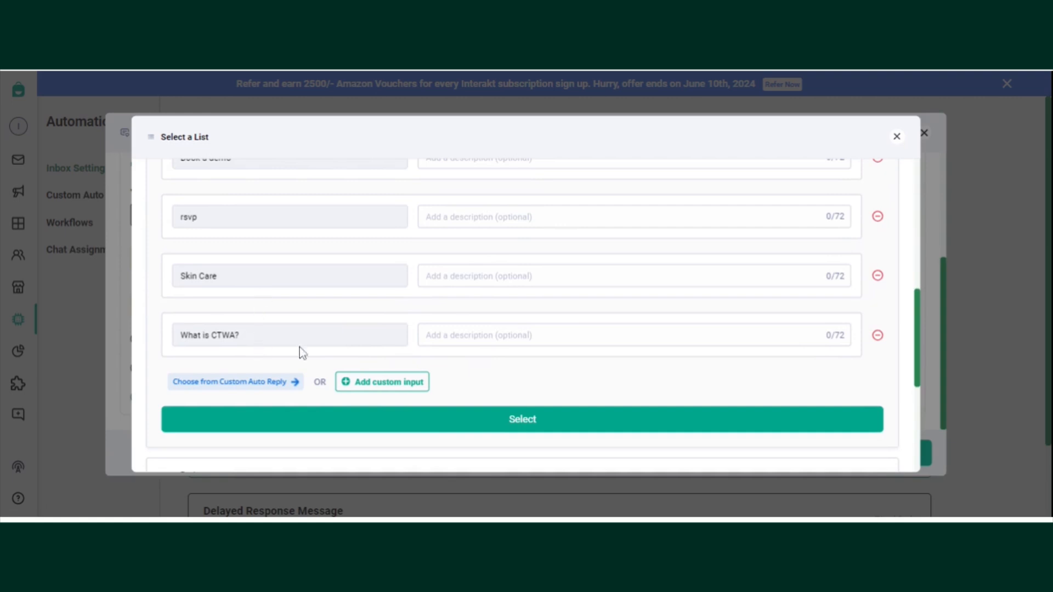
pyautogui.click(522, 419)
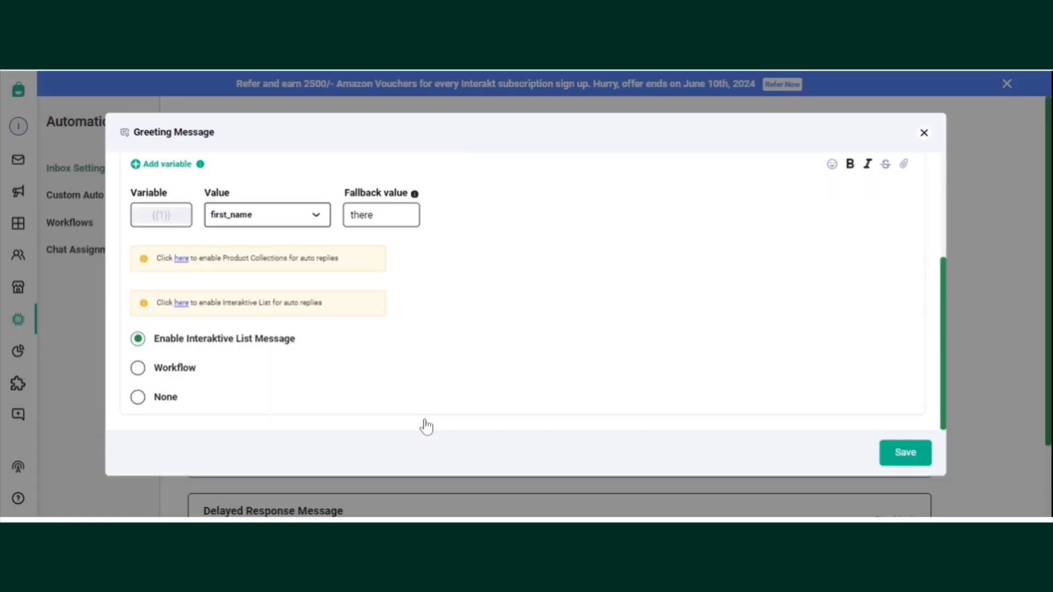
pyautogui.moveTo(442, 405)
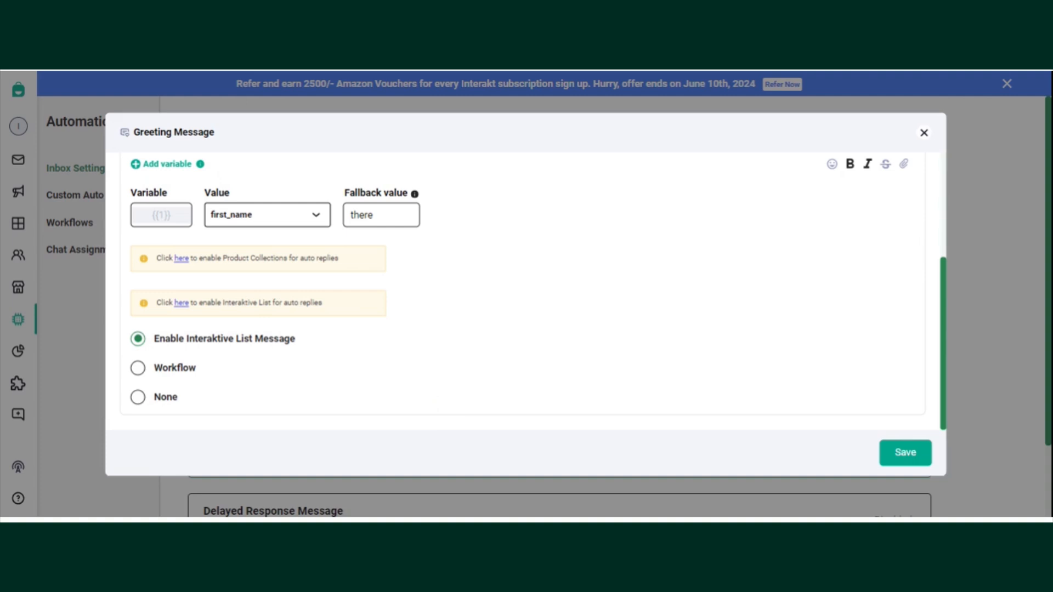
pyautogui.moveTo(704, 472)
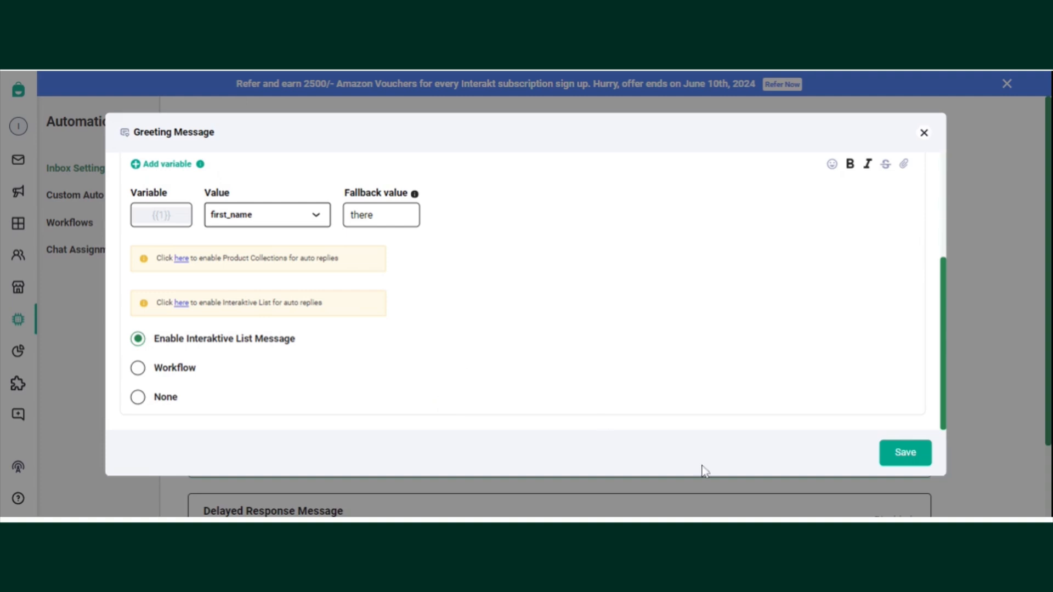
pyautogui.click(904, 452)
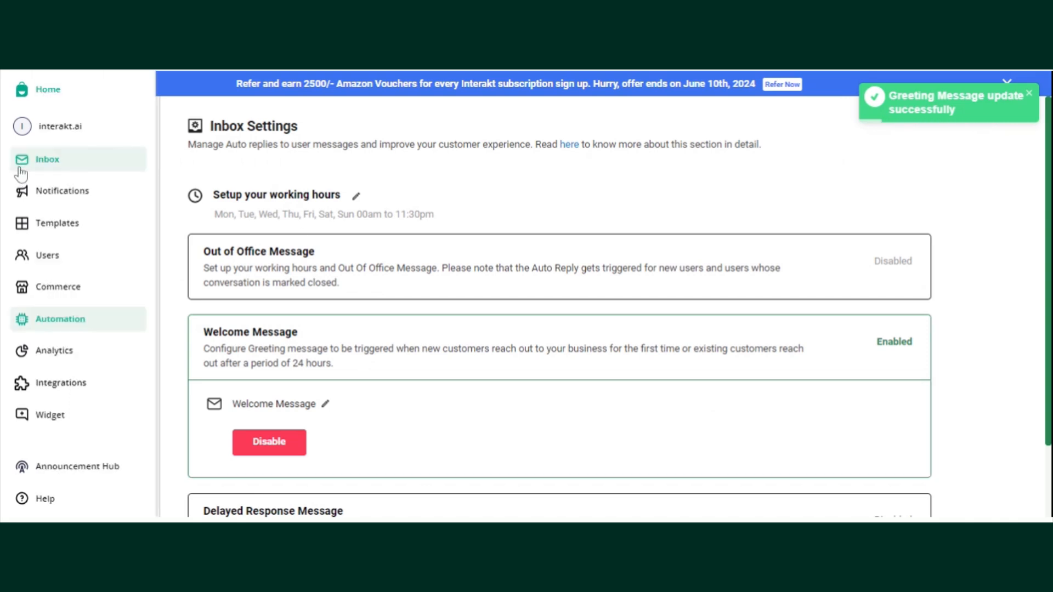
# In a customer chat, check the list chooser offers Skin Care and What is CTWA?
pyautogui.click(48, 159)
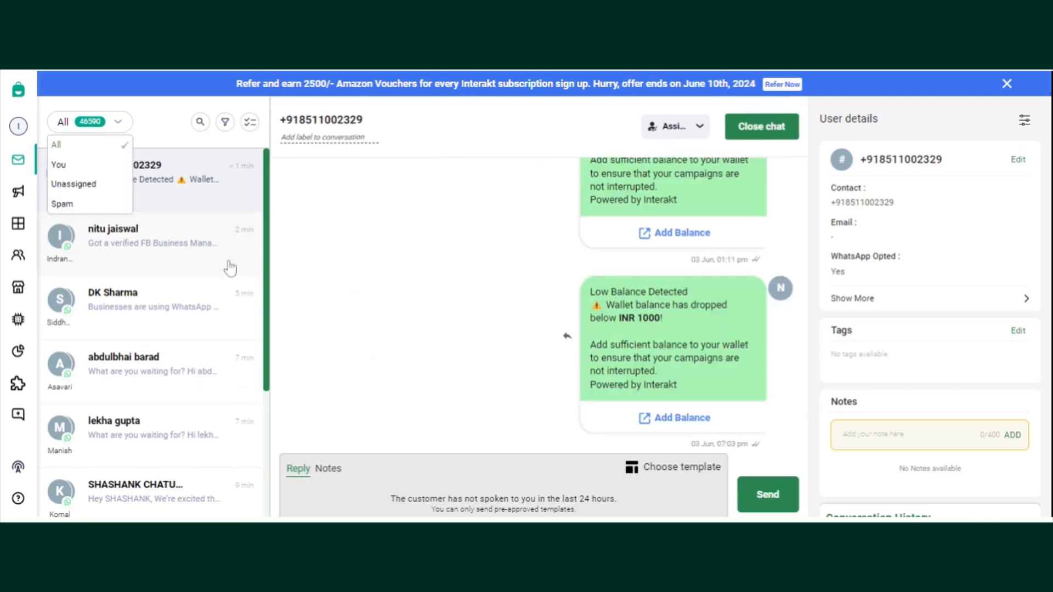
pyautogui.click(135, 299)
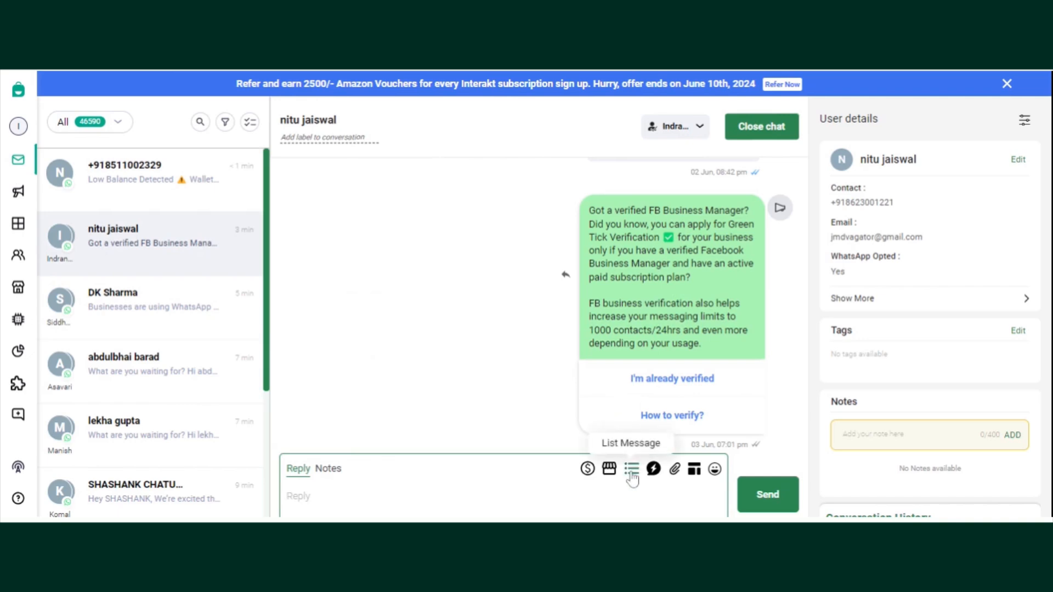
pyautogui.click(631, 469)
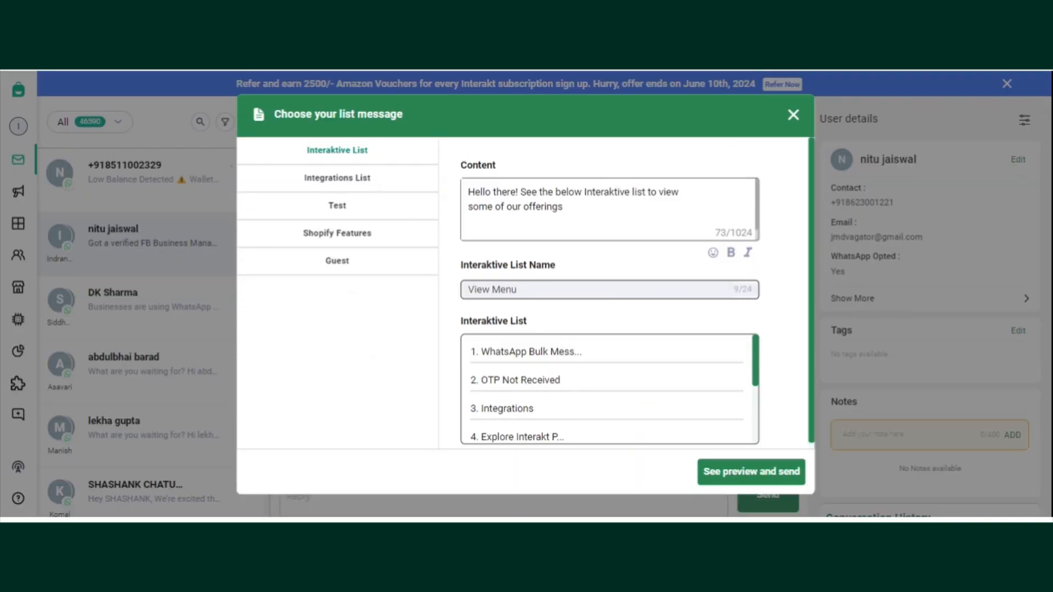
pyautogui.scroll(-3)
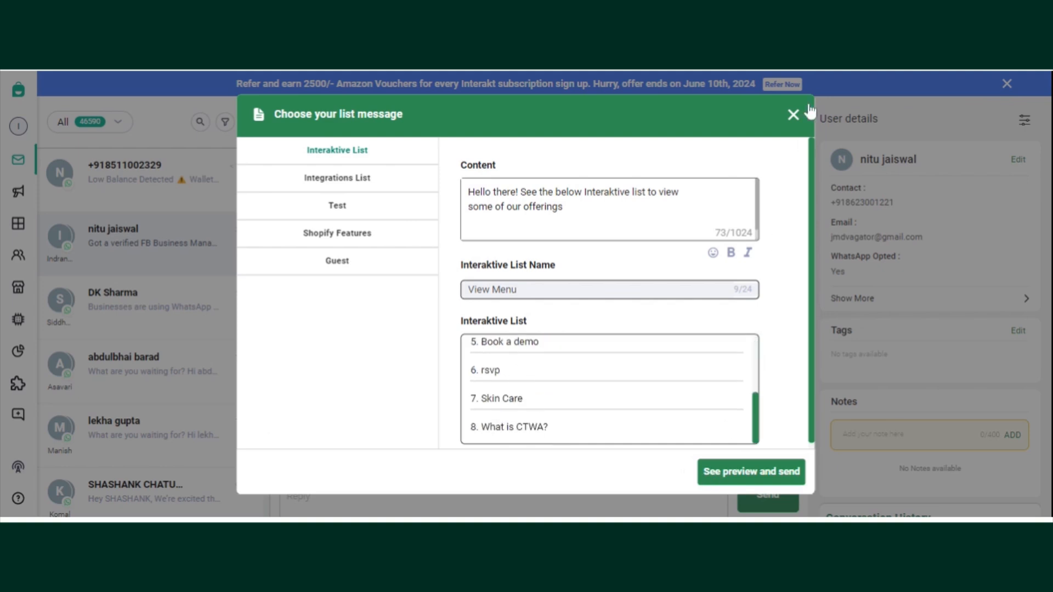
pyautogui.click(793, 114)
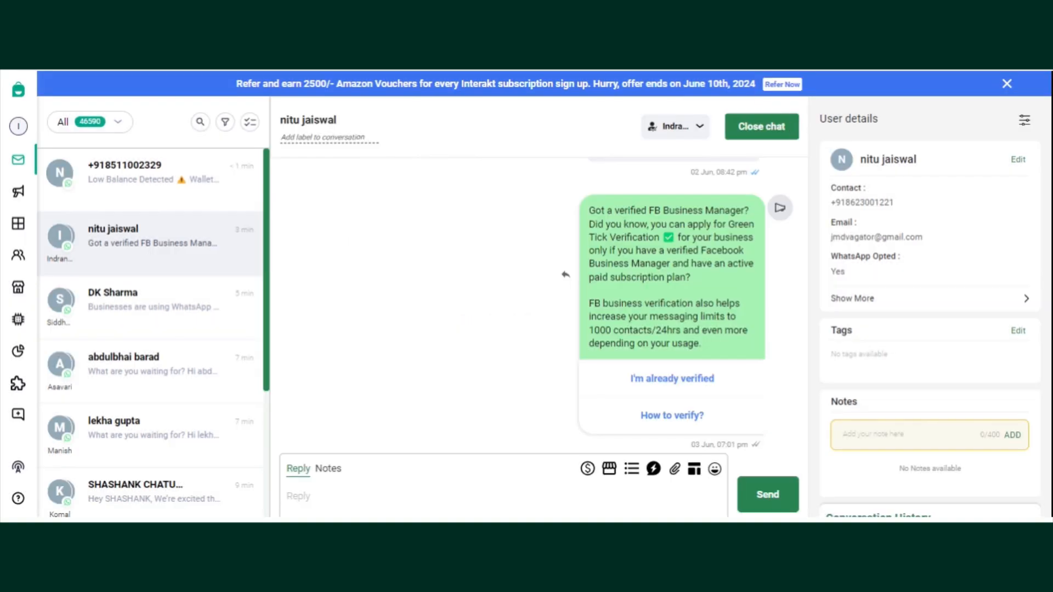